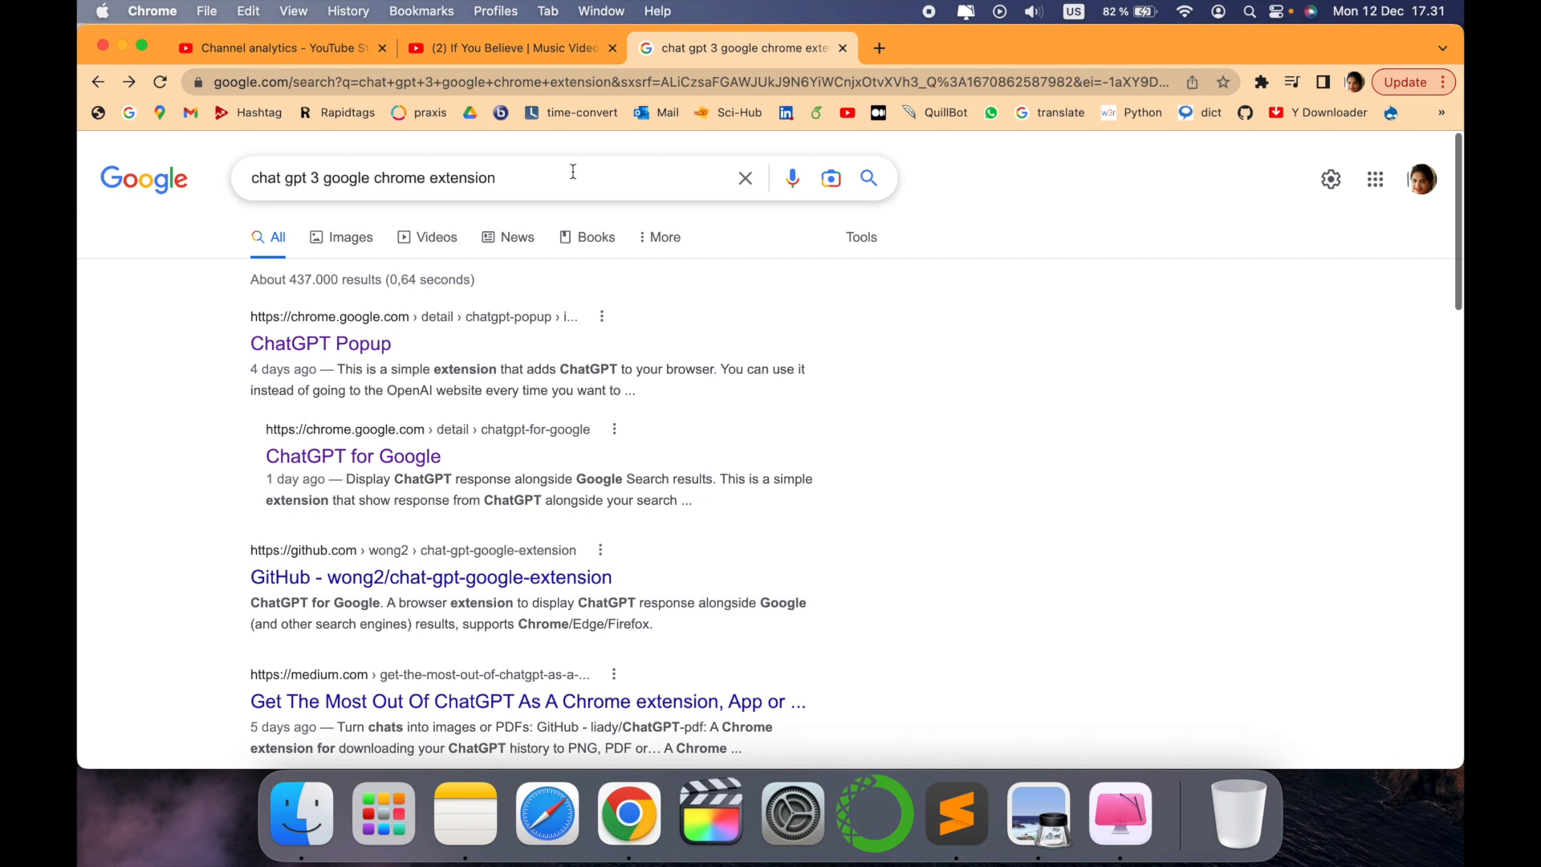
Install the ChatGPT for Google extension from its Chrome Web Store listing via 'Add to Chrome'.
{"action": "left_click", "coordinate": [353, 455]}
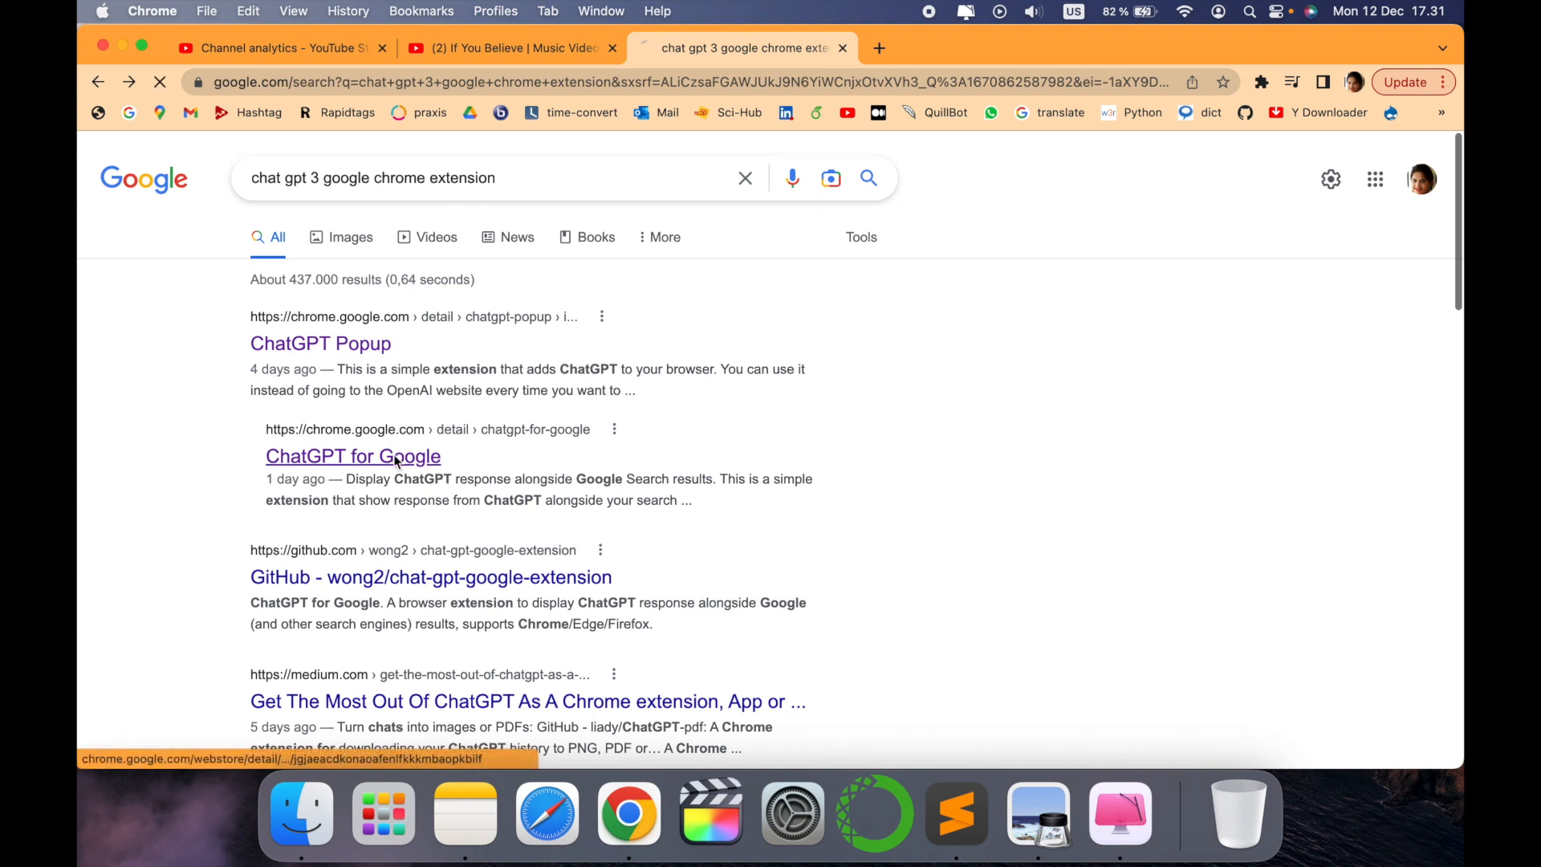
{"action": "left_click", "coordinate": [351, 455]}
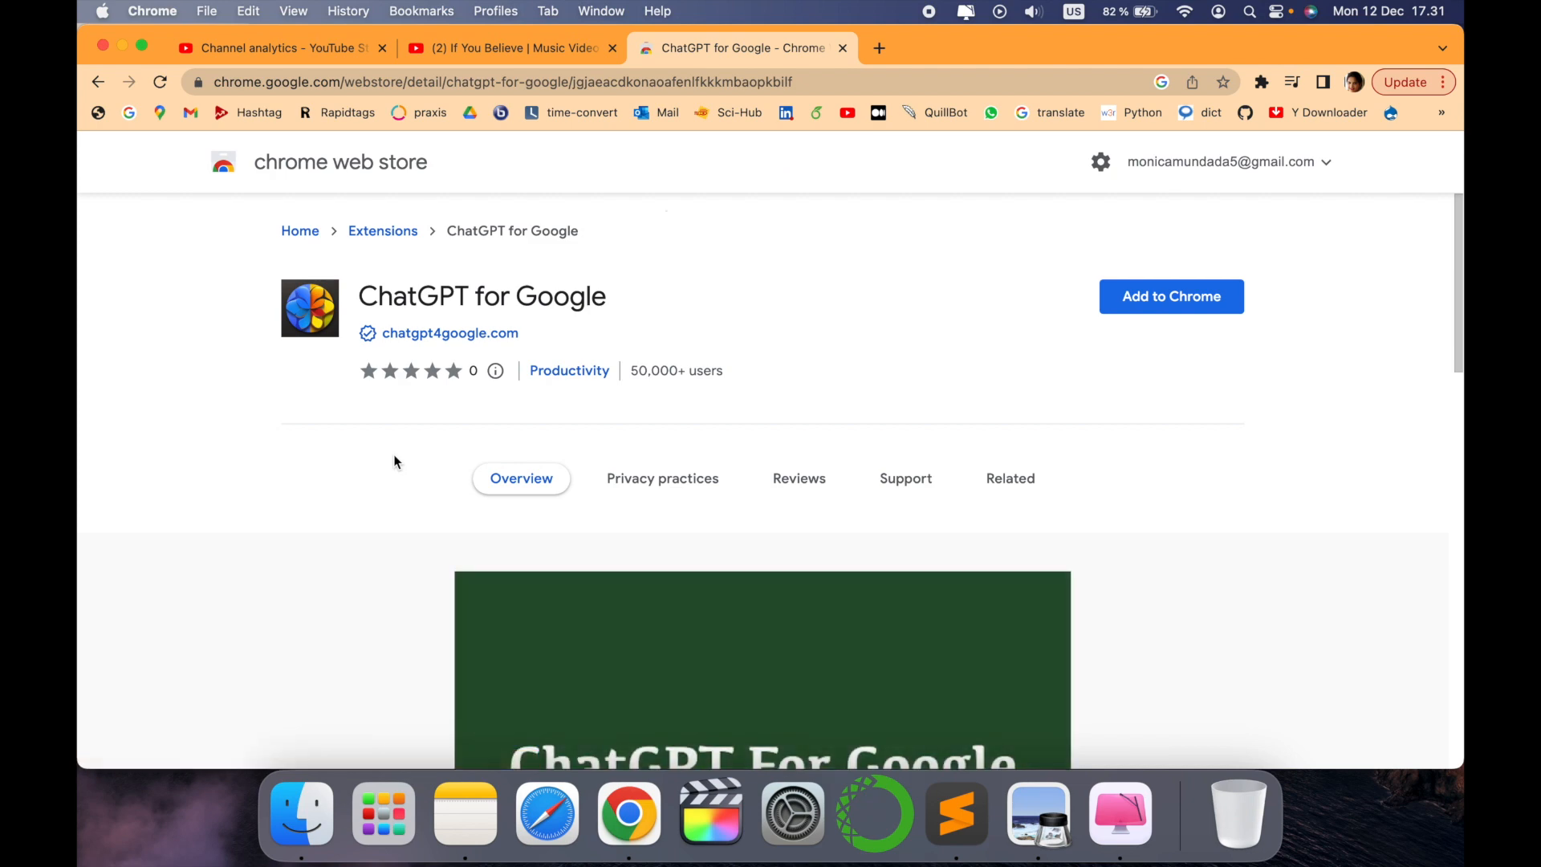
{"action": "mouse_move", "coordinate": [1170, 296]}
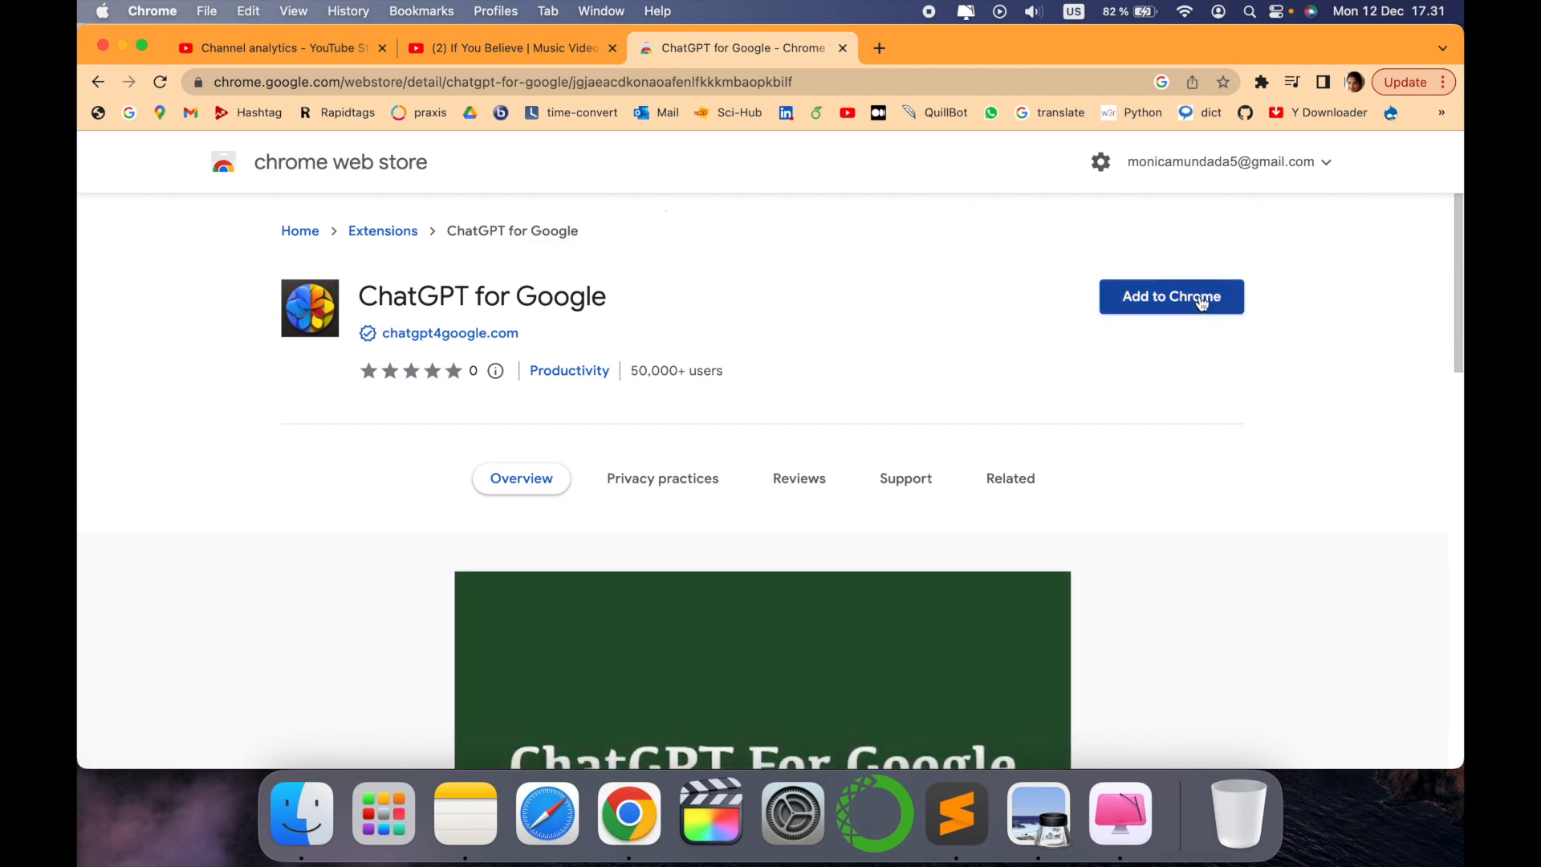
{"action": "left_click", "coordinate": [1170, 296]}
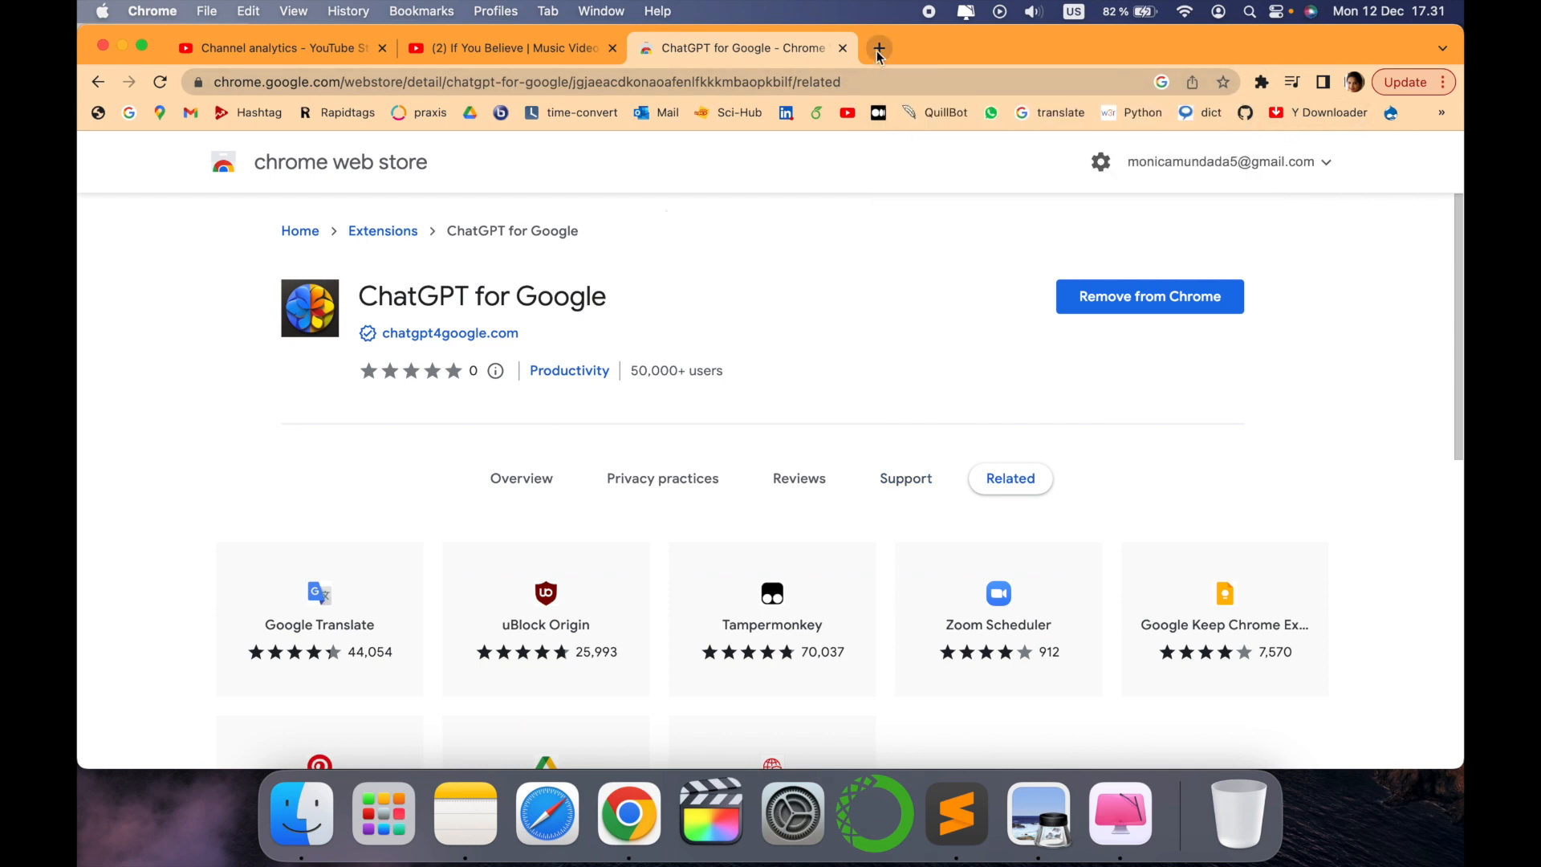
Search 'how svm works for multiclass classification' in a new tab and follow the chat.openai.com login link.
{"action": "left_click", "coordinate": [878, 47]}
{"action": "type", "text": "how svm works for multiclass classification"}
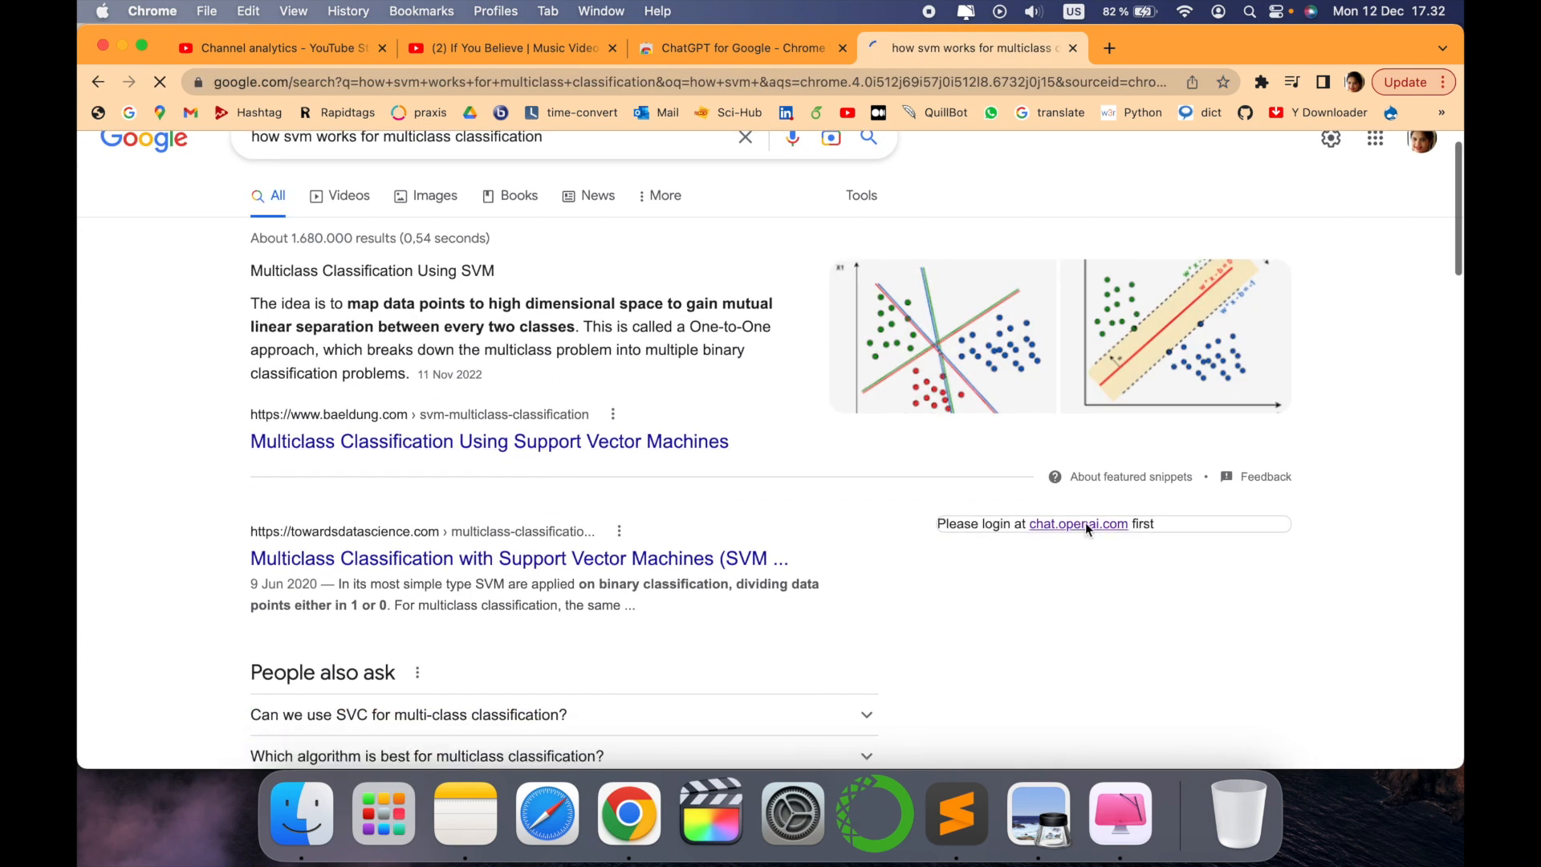
{"action": "left_click", "coordinate": [1078, 523]}
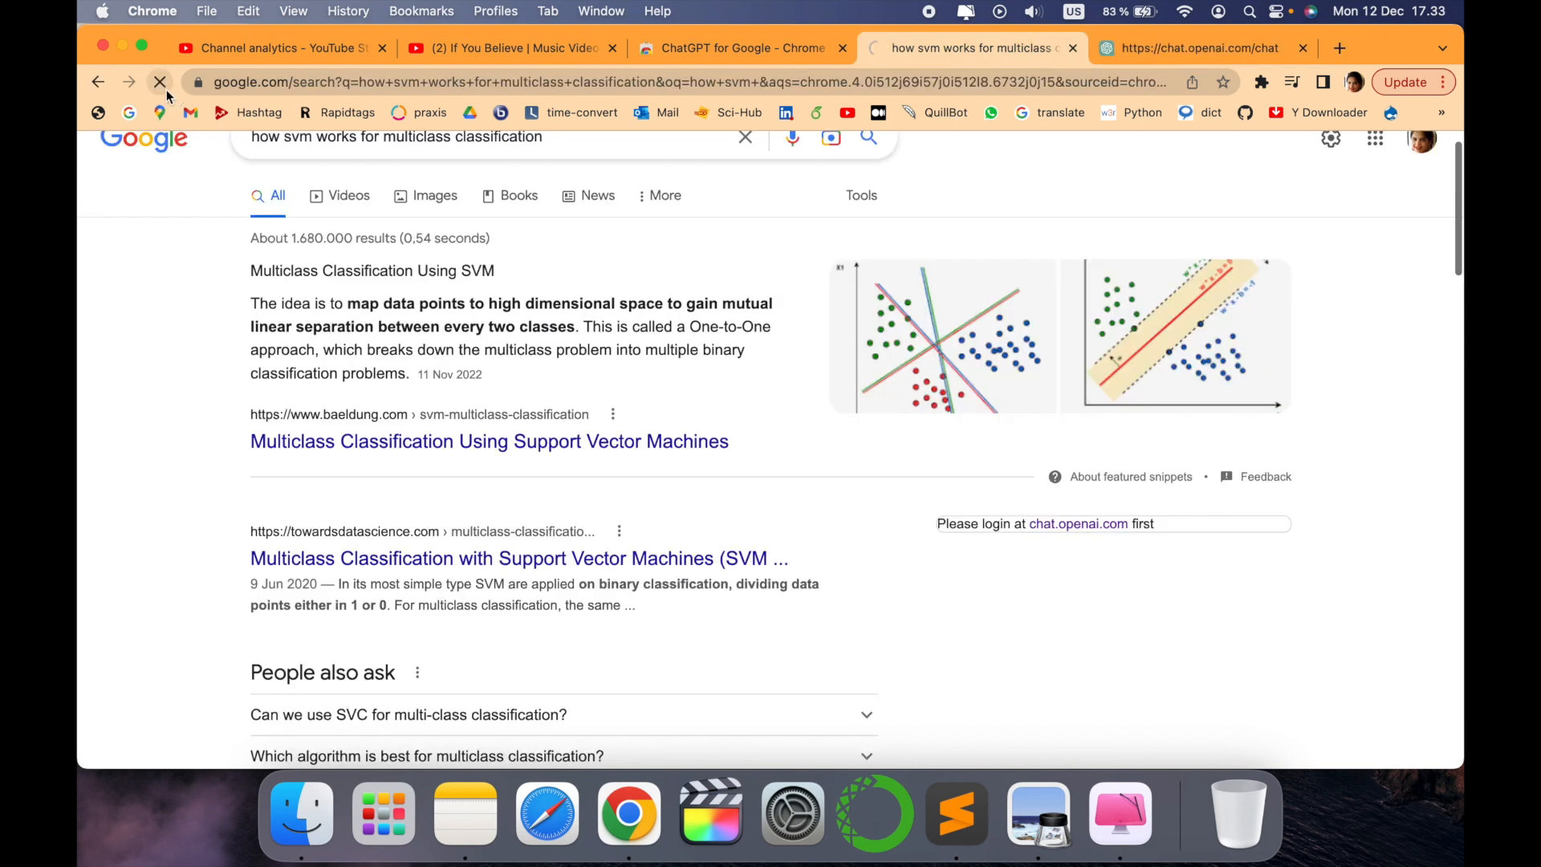
Reload the SVM results and read the ChatGPT panel's one-versus-all and one-versus-one explanation.
{"action": "left_click", "coordinate": [159, 82]}
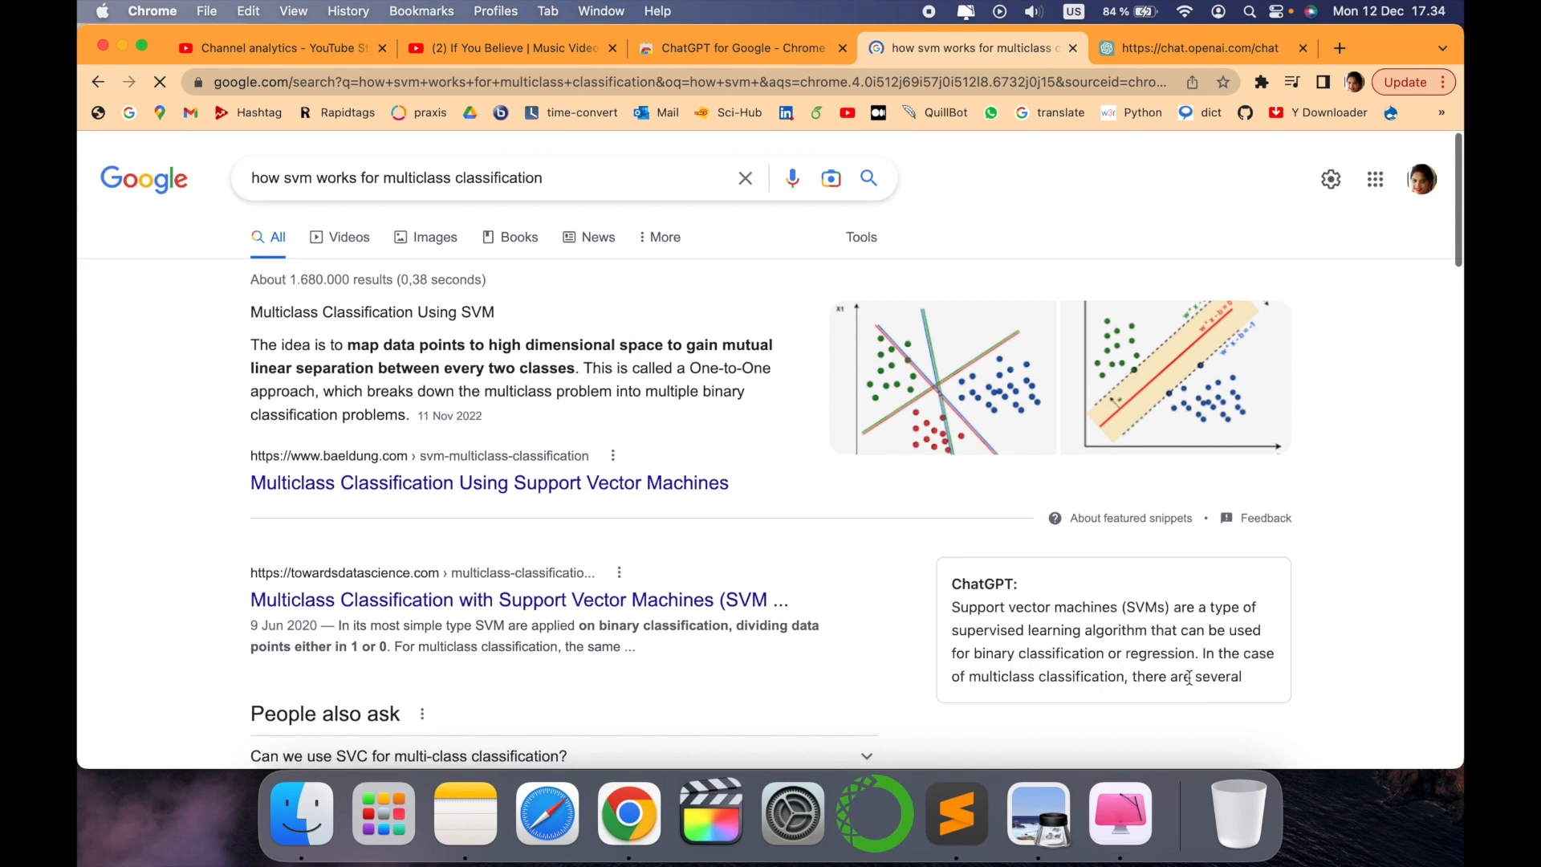
{"action": "scroll", "scroll_direction": "down", "scroll_amount": 3}
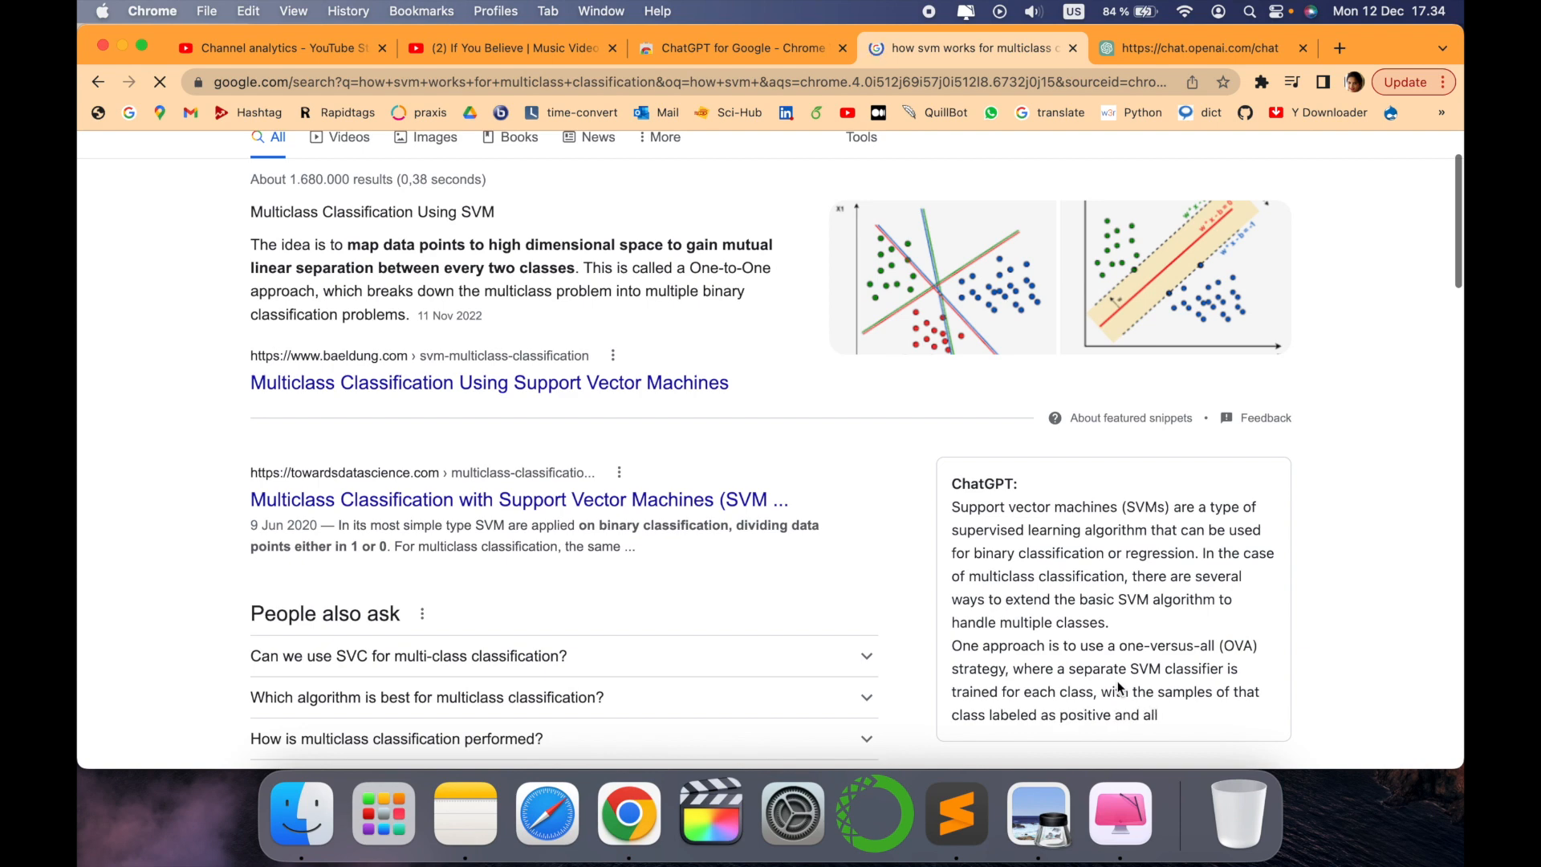
{"action": "scroll", "scroll_direction": "down", "scroll_amount": 3}
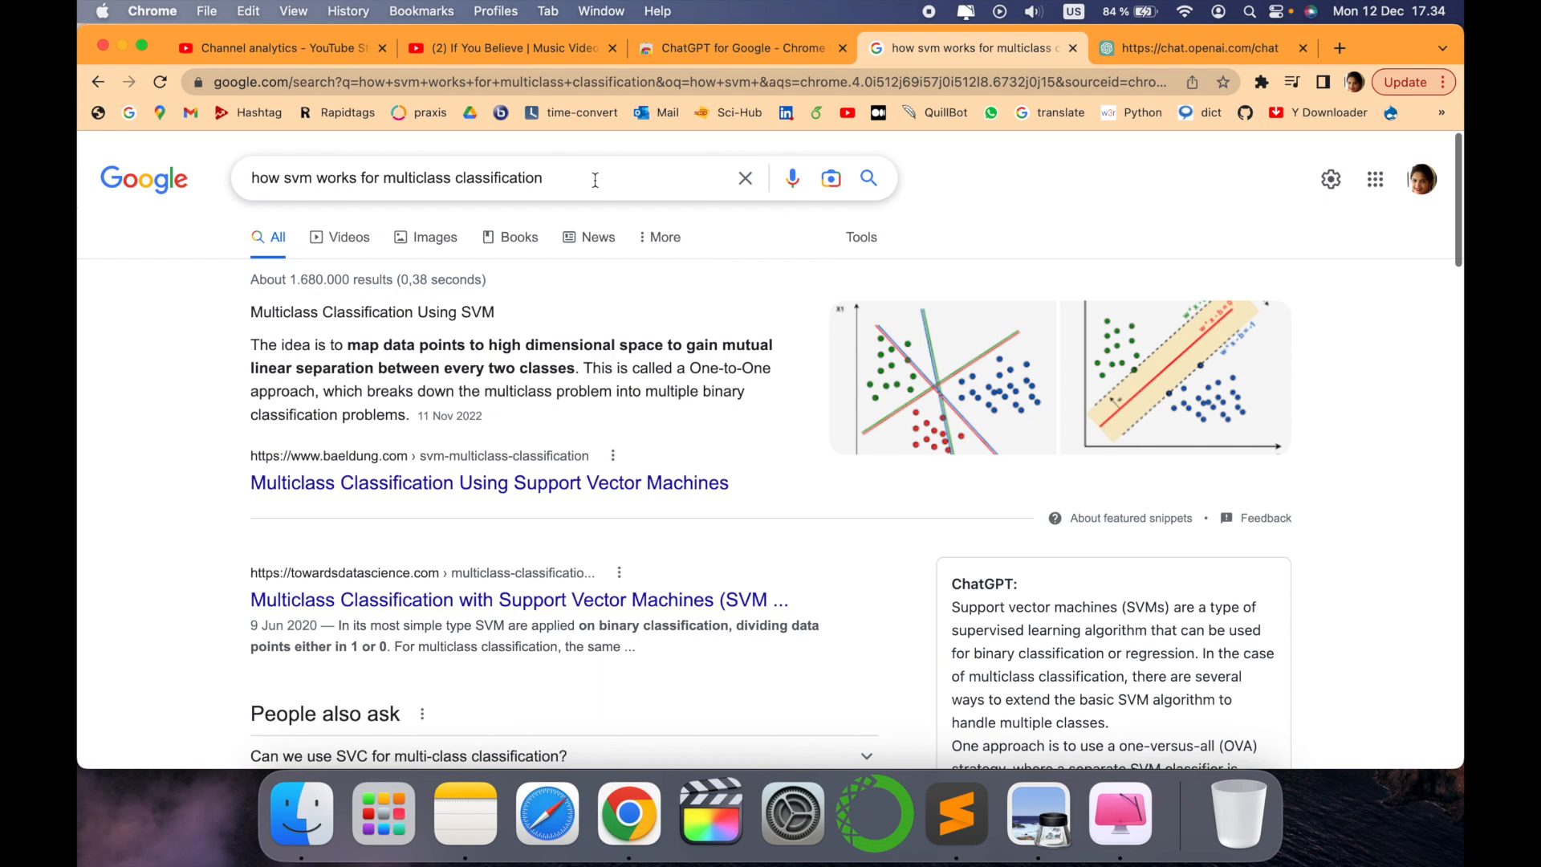
{"action": "scroll", "scroll_direction": "down", "scroll_amount": 3}
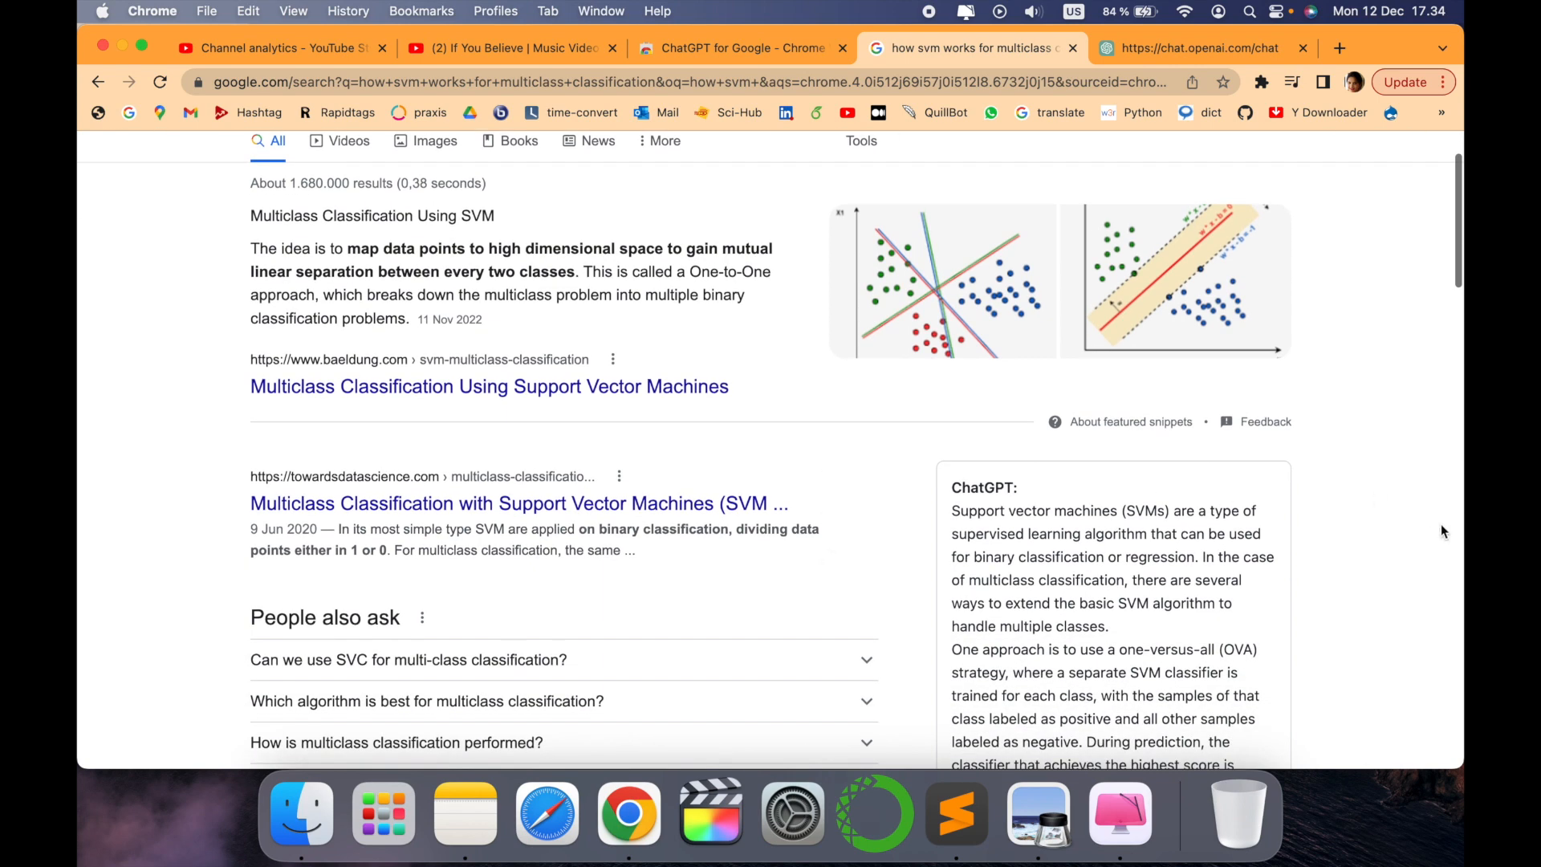
{"action": "scroll", "scroll_direction": "down", "scroll_amount": 3}
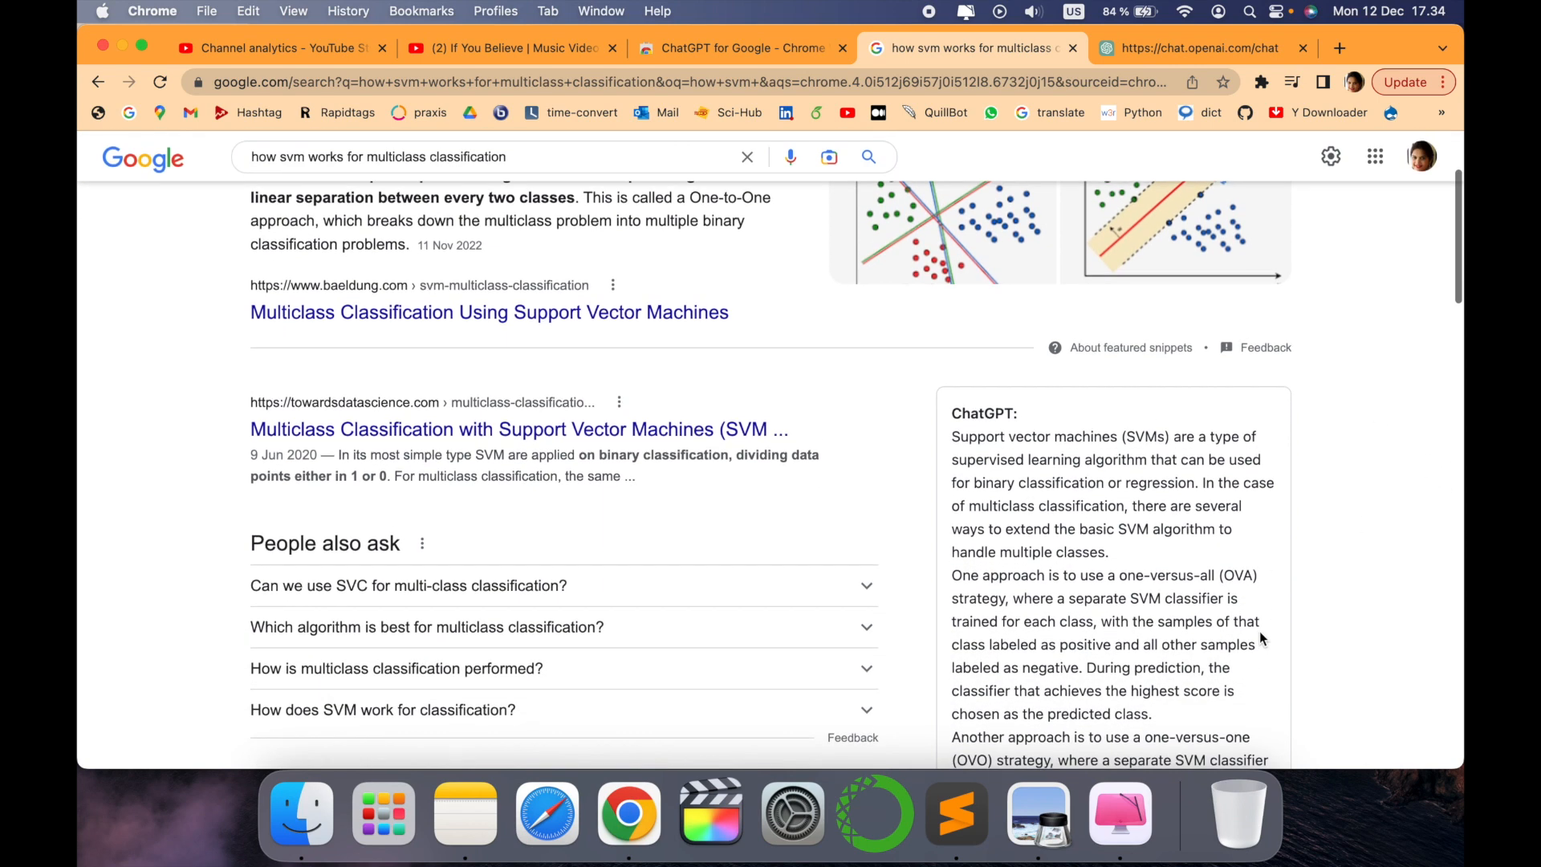
{"action": "scroll", "scroll_direction": "down", "scroll_amount": 3}
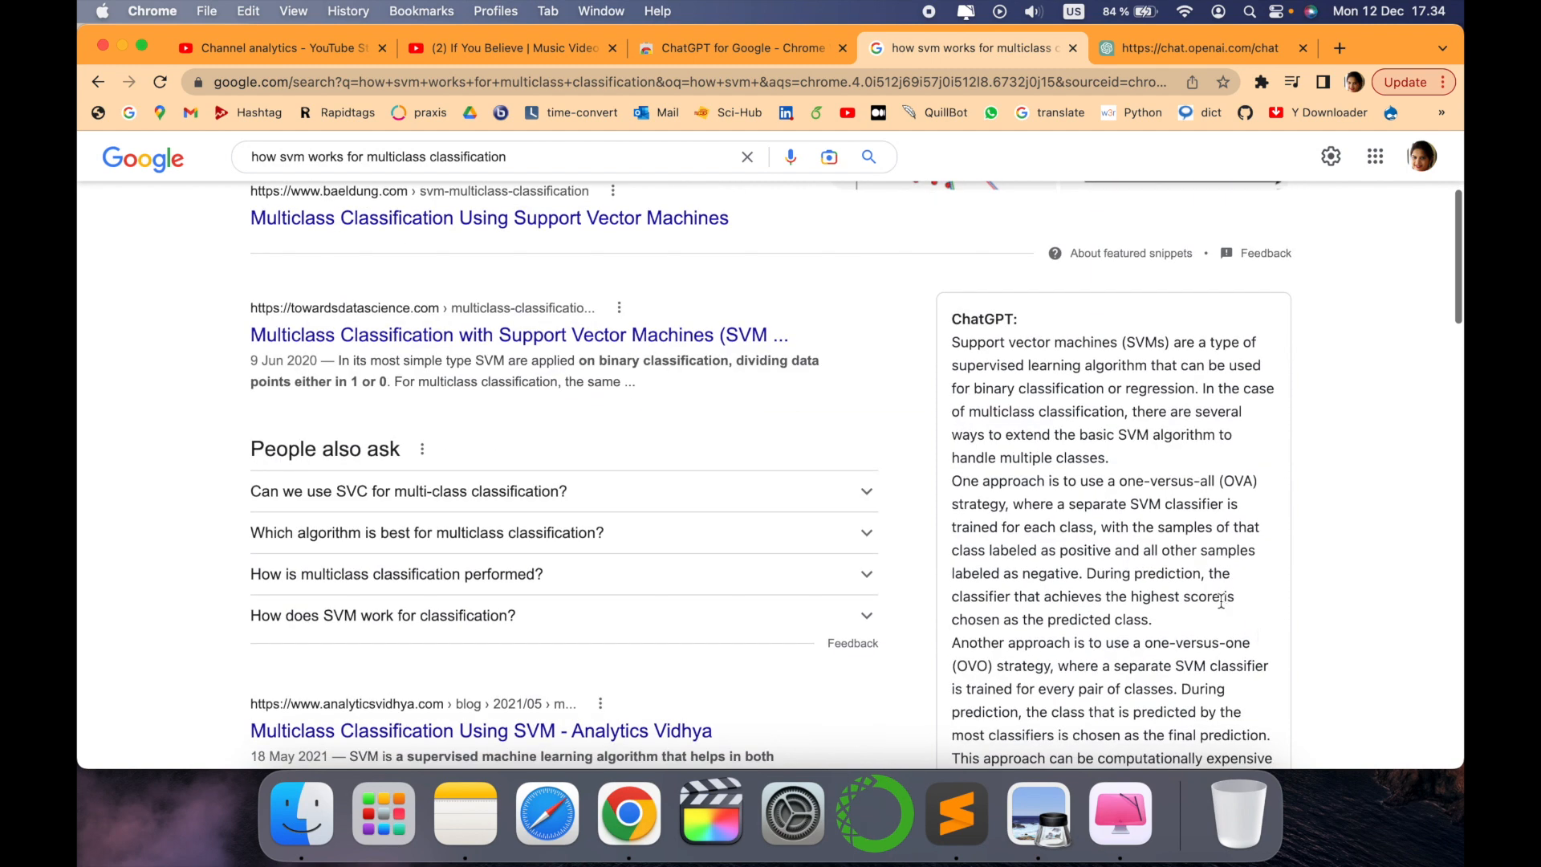